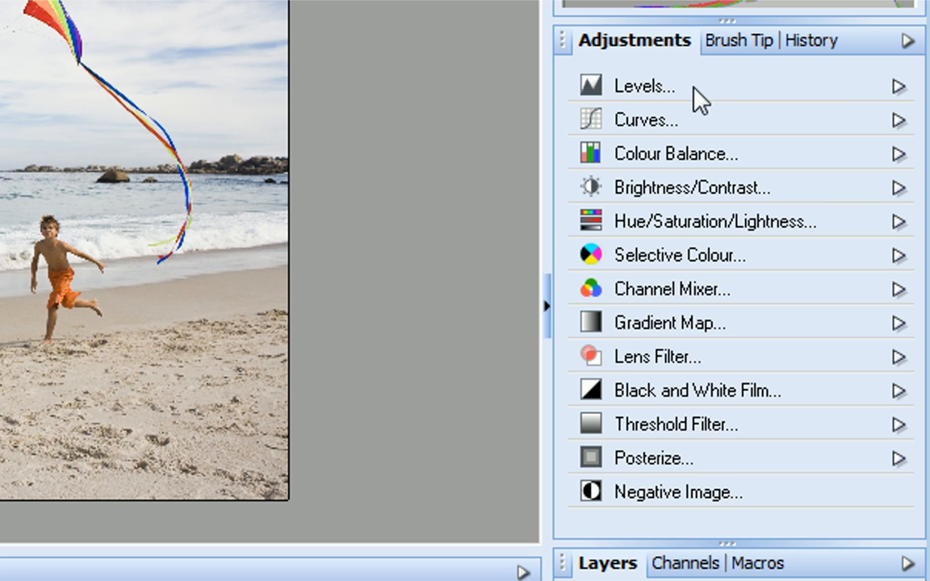
mouse_move(757, 170)
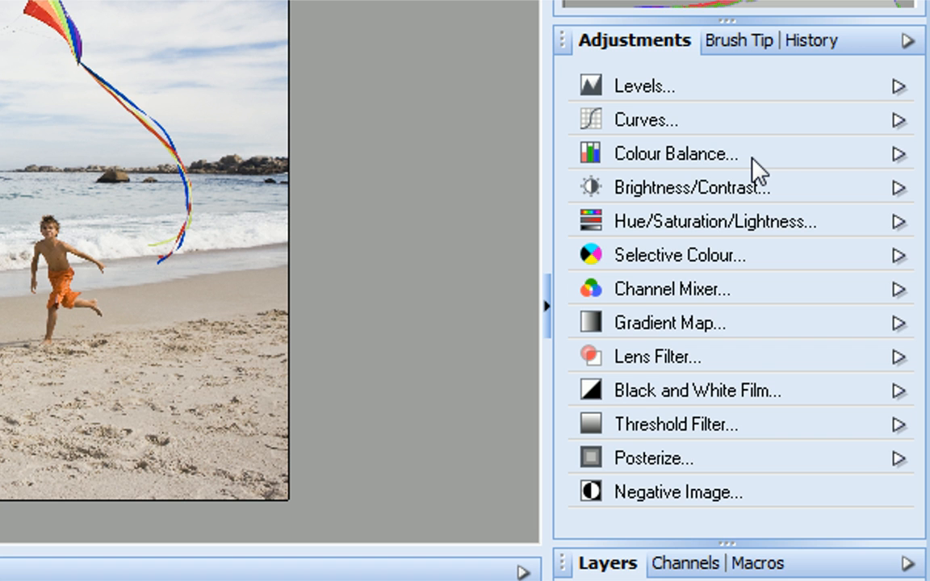
Add a Curves layer and shape an S-curve with darker shadows and brighter highlights
left_click(899, 153)
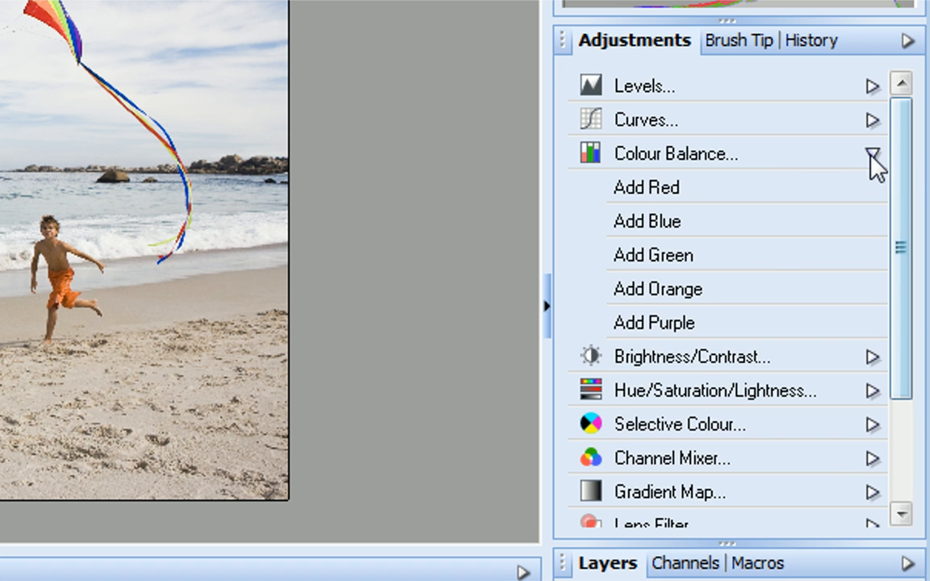
left_click(873, 188)
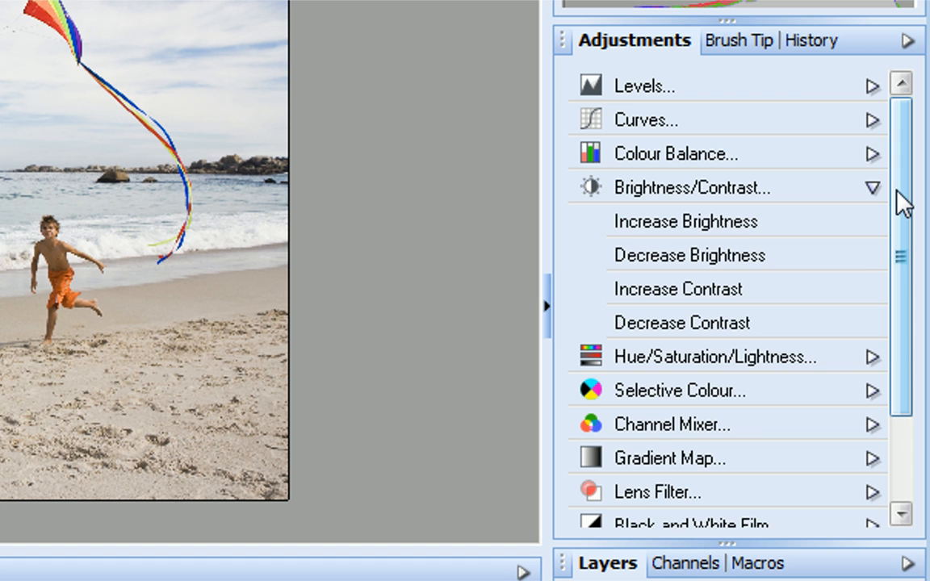
left_click(873, 187)
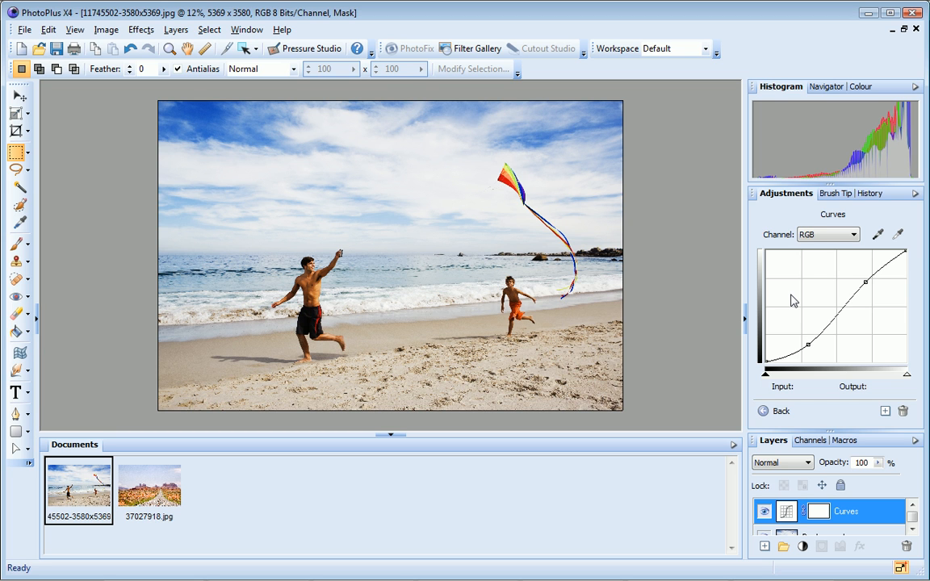
left_click_drag(808, 344, 812, 347)
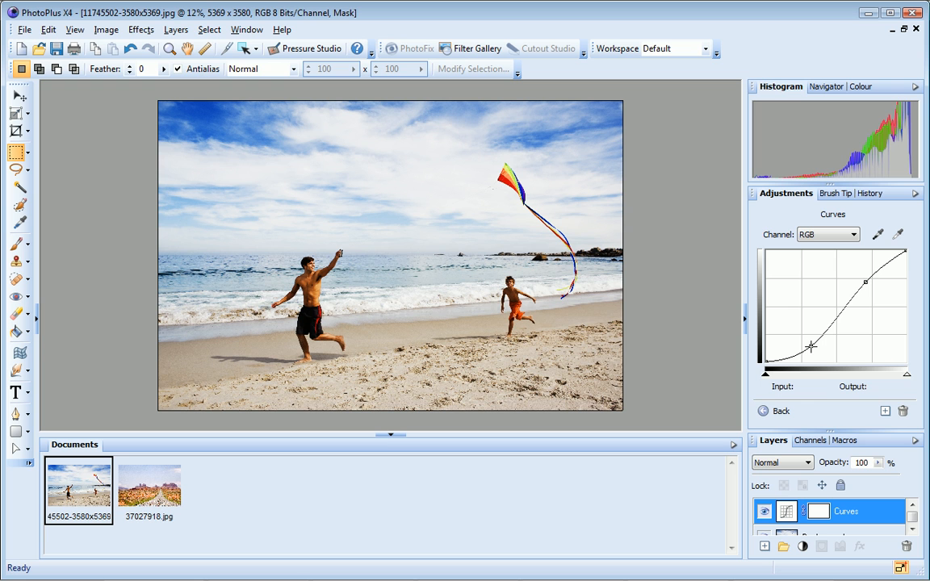
left_click_drag(865, 282, 865, 281)
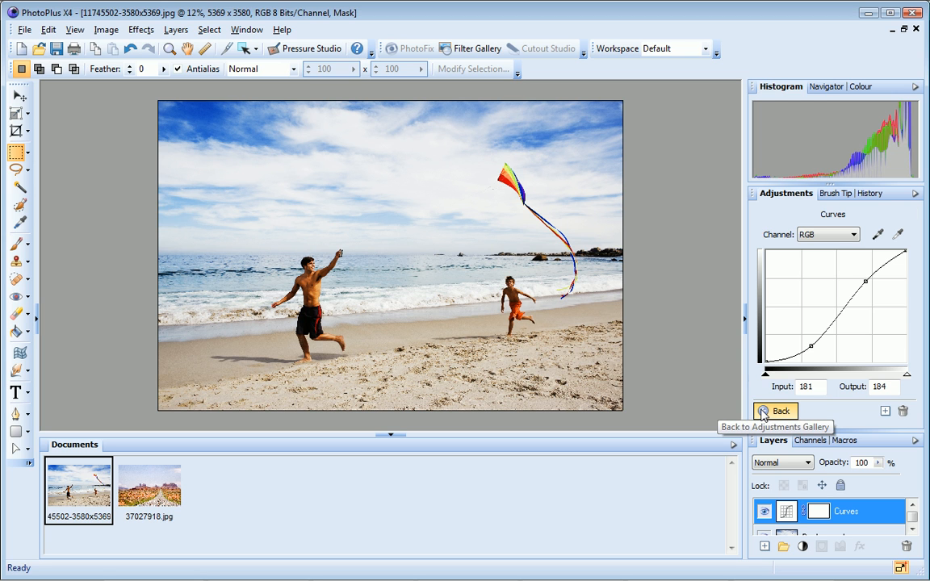
left_click(775, 411)
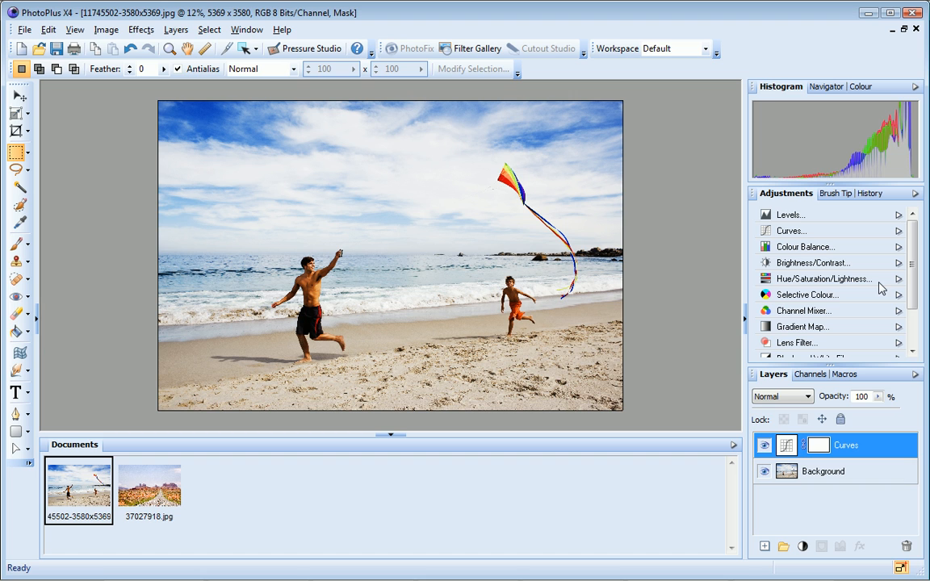
mouse_move(851, 285)
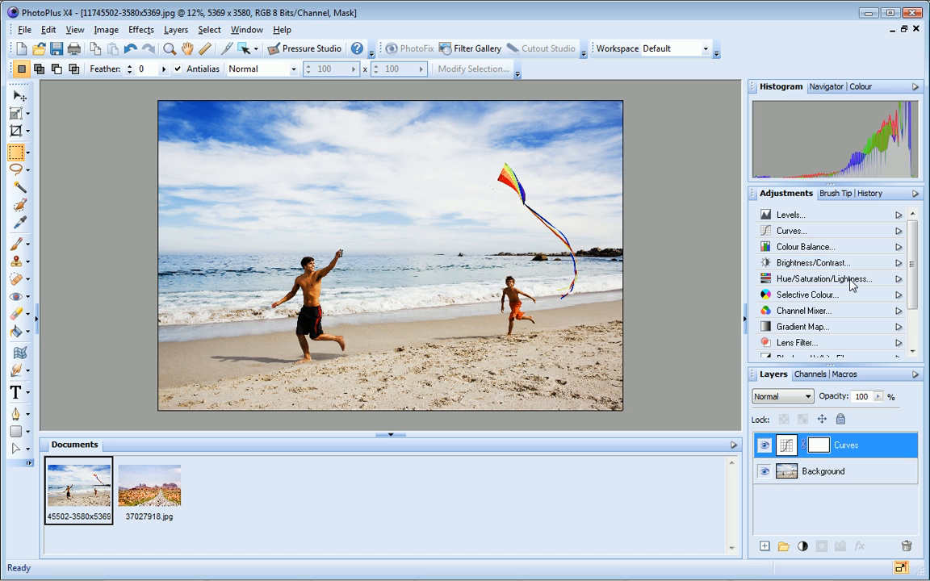
Add a Hue/Saturation/Lightness layer with Blues saturation boosted to 84
left_click(824, 279)
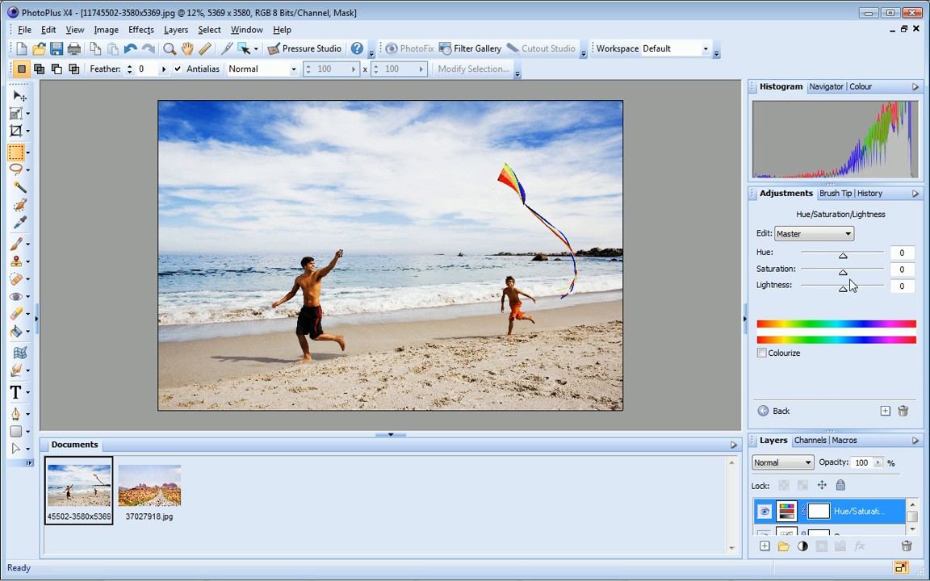
mouse_move(867, 243)
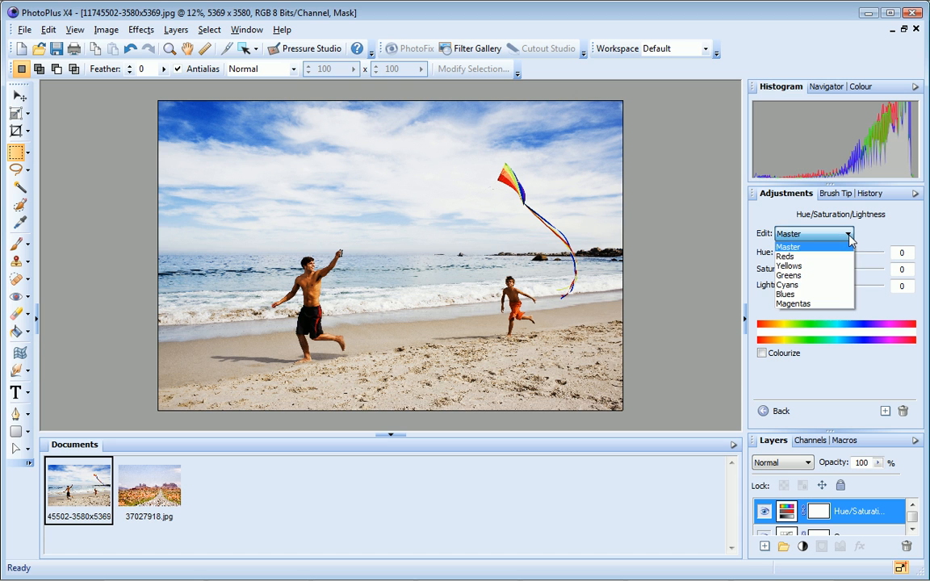
left_click(786, 294)
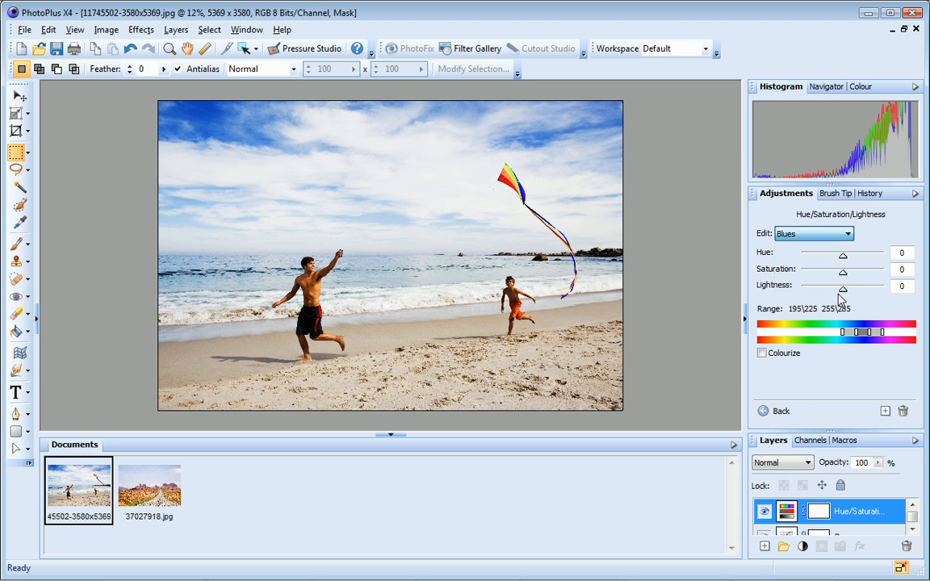
left_click_drag(843, 272, 862, 272)
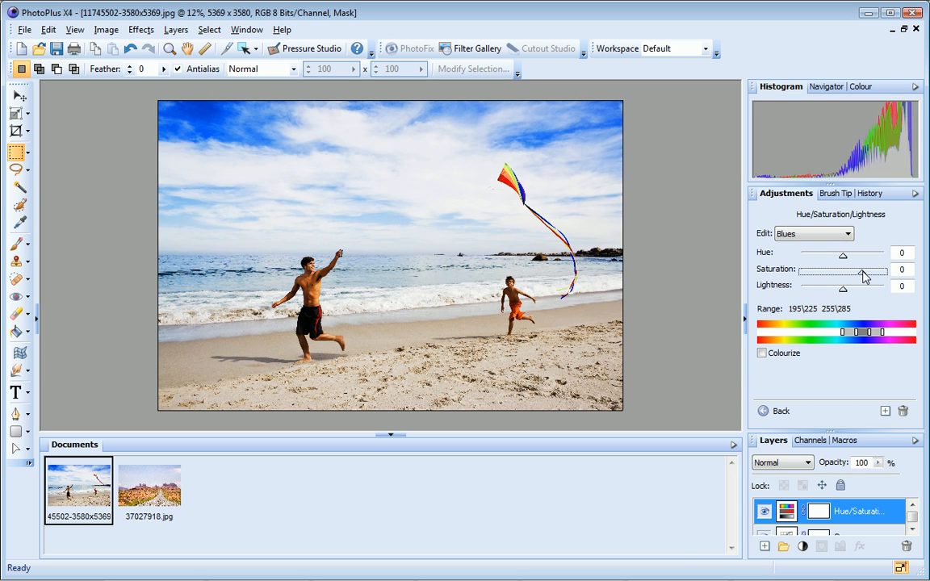
left_click_drag(843, 269, 878, 270)
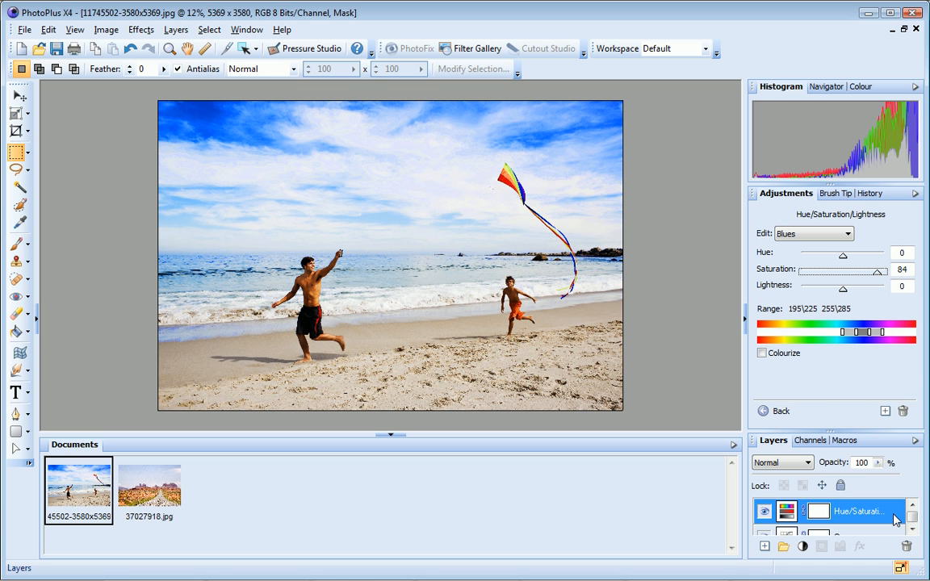
mouse_move(763, 515)
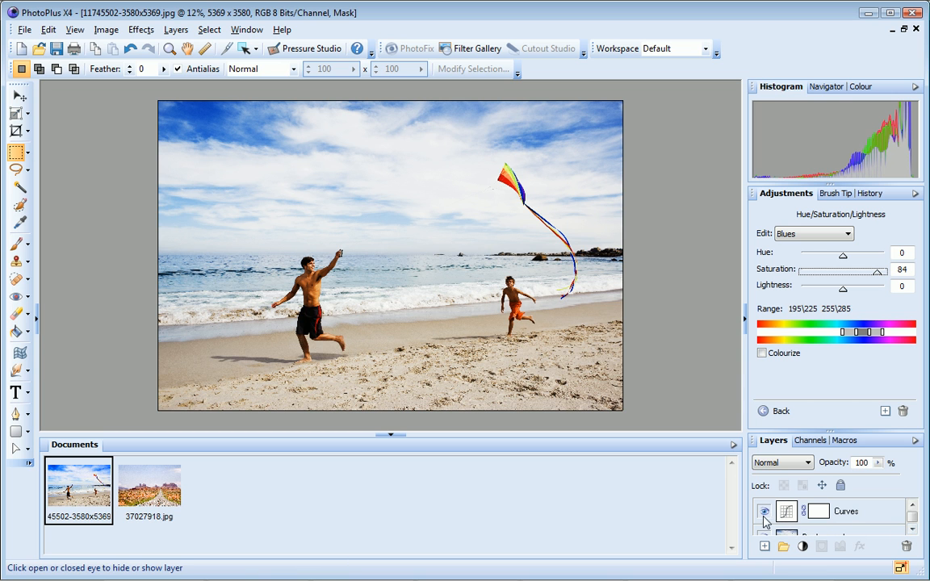
left_click(764, 512)
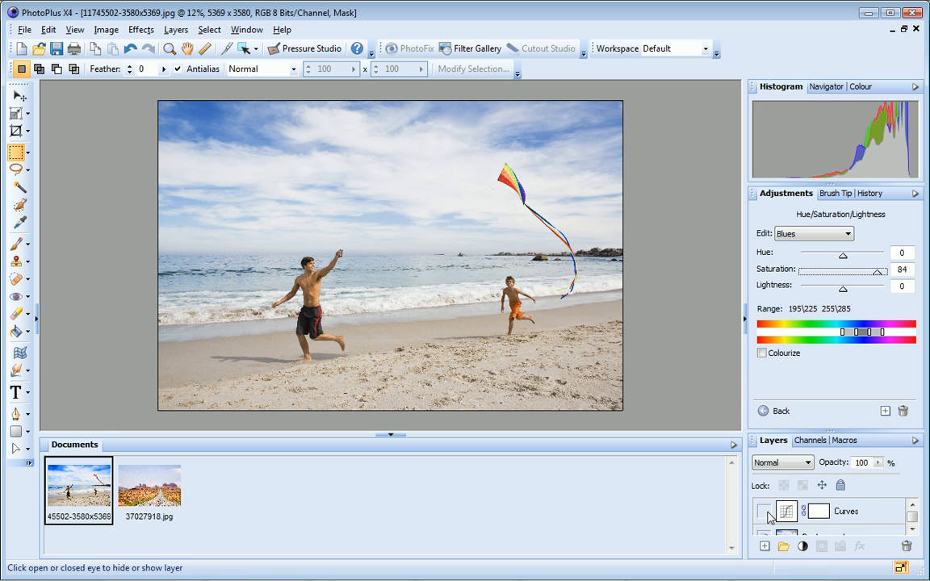
left_click(765, 511)
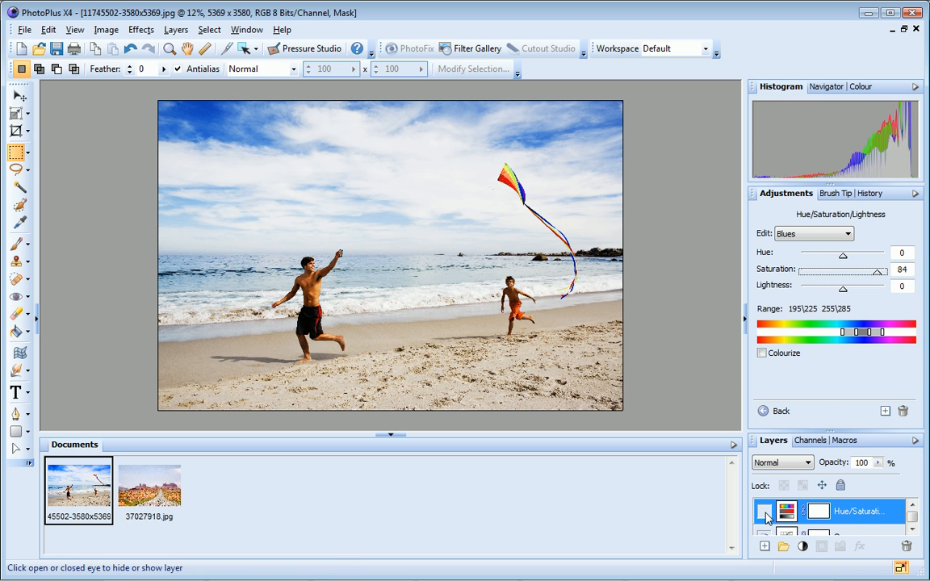
left_click(765, 511)
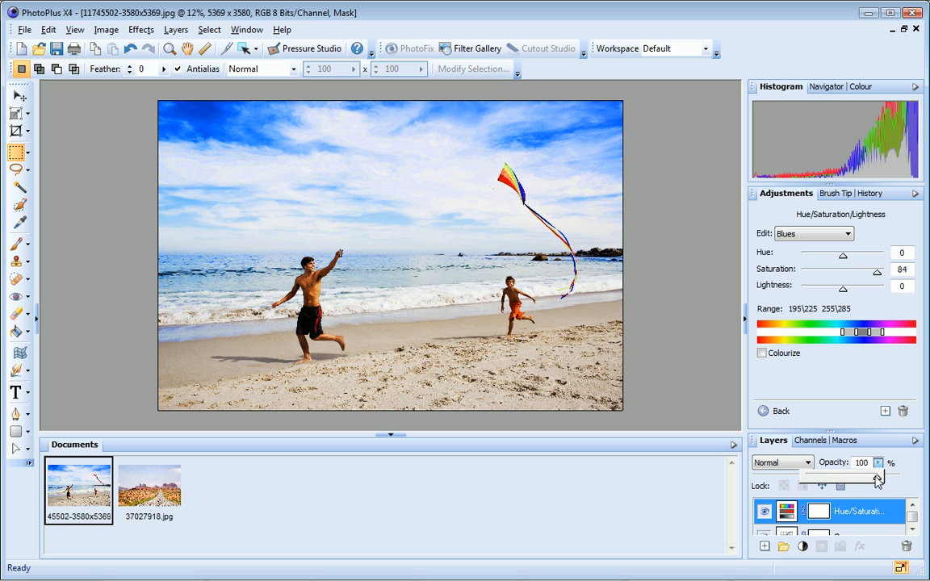
left_click_drag(878, 475, 815, 481)
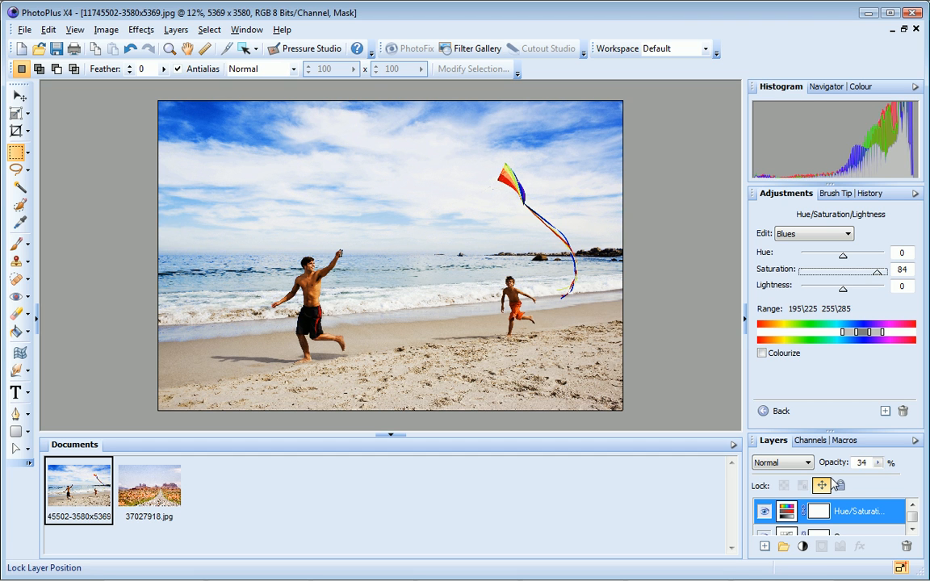
mouse_move(840, 485)
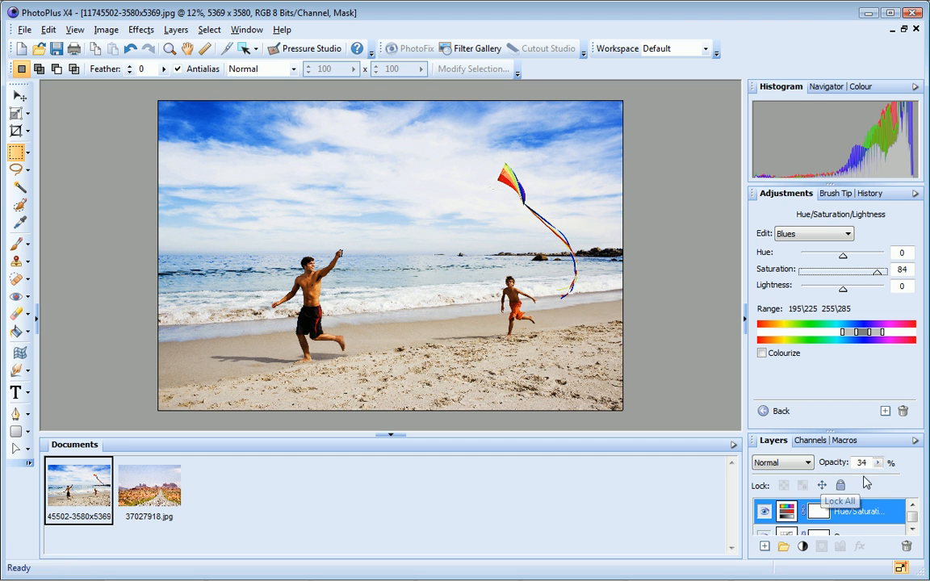
left_click_drag(843, 484, 923, 483)
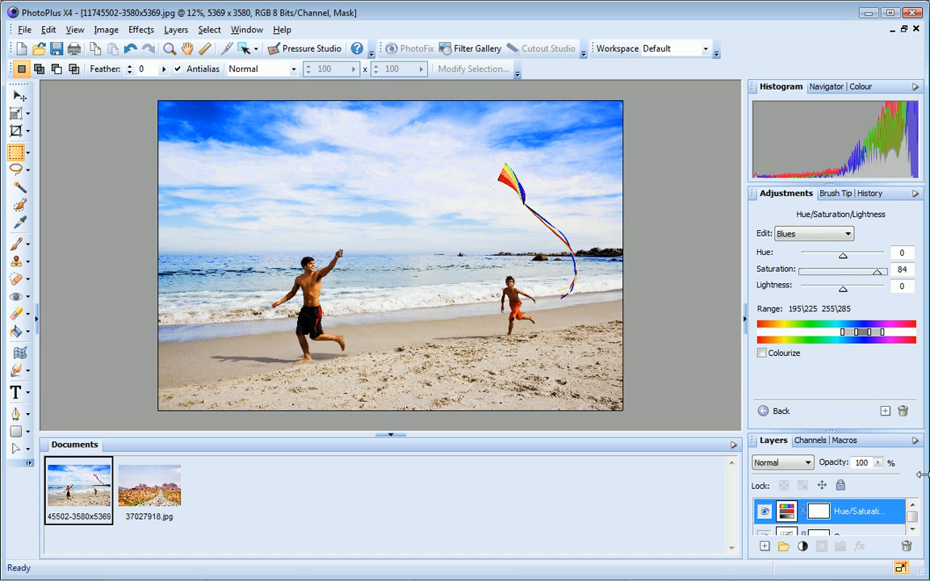
left_click(846, 522)
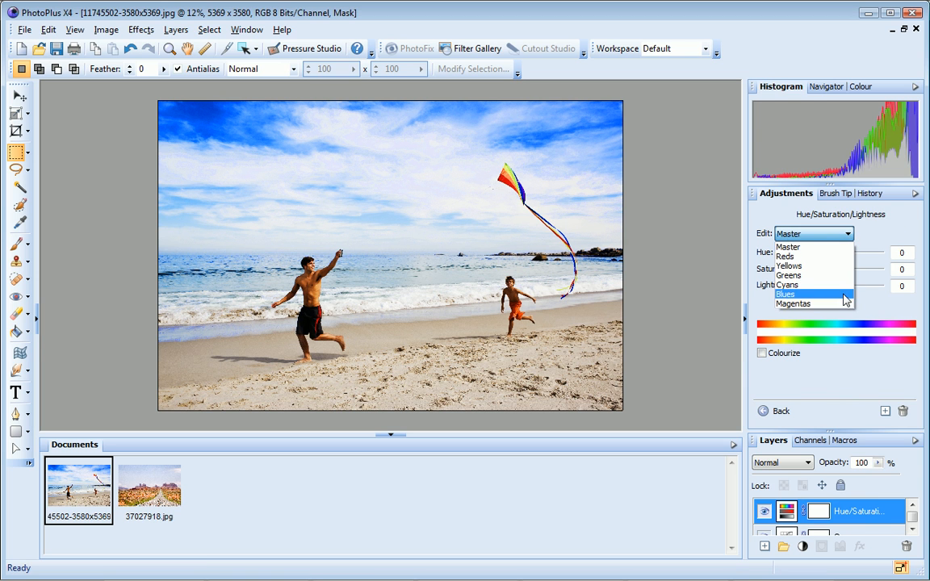
Save the Blues saturation setting as the preset 'HSL Saturate Blues'
left_click(784, 293)
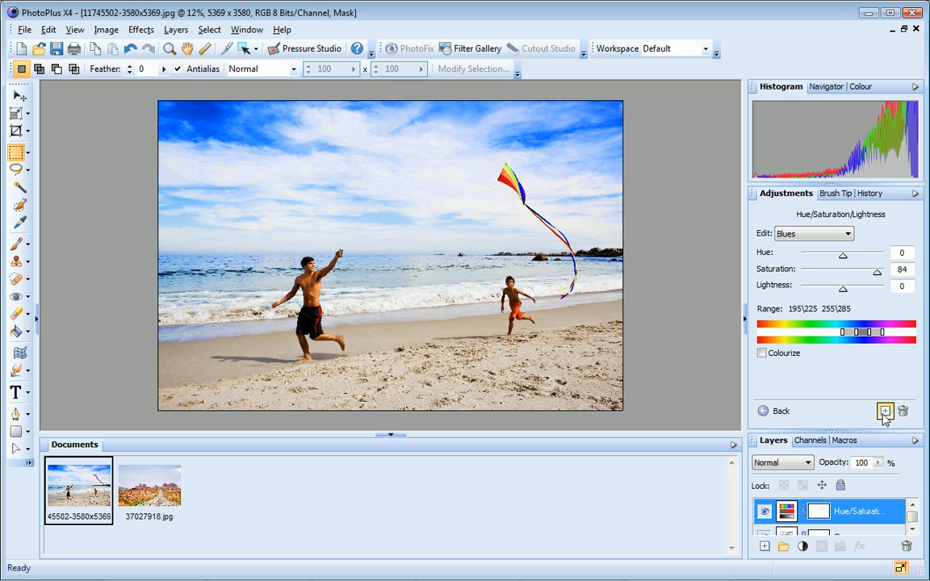
mouse_move(885, 412)
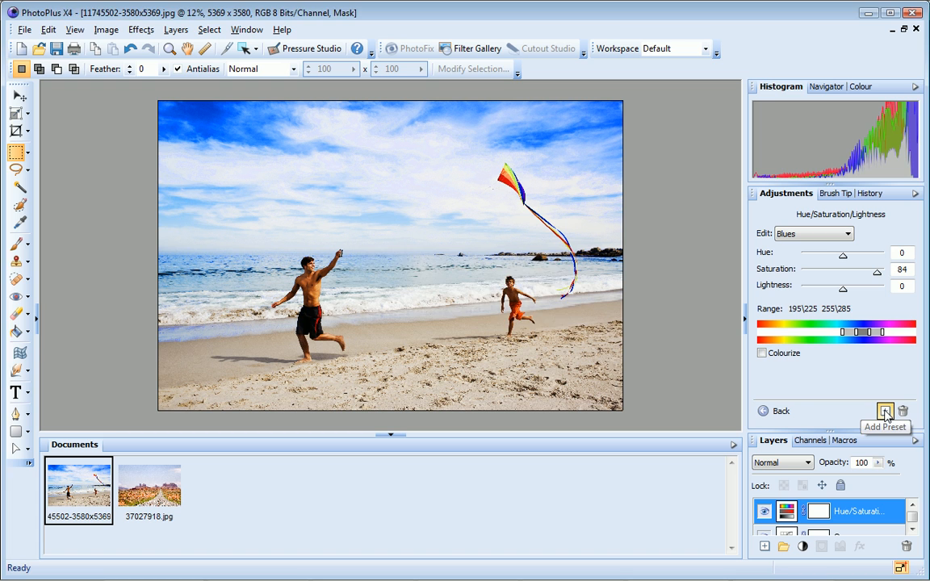
left_click(885, 410)
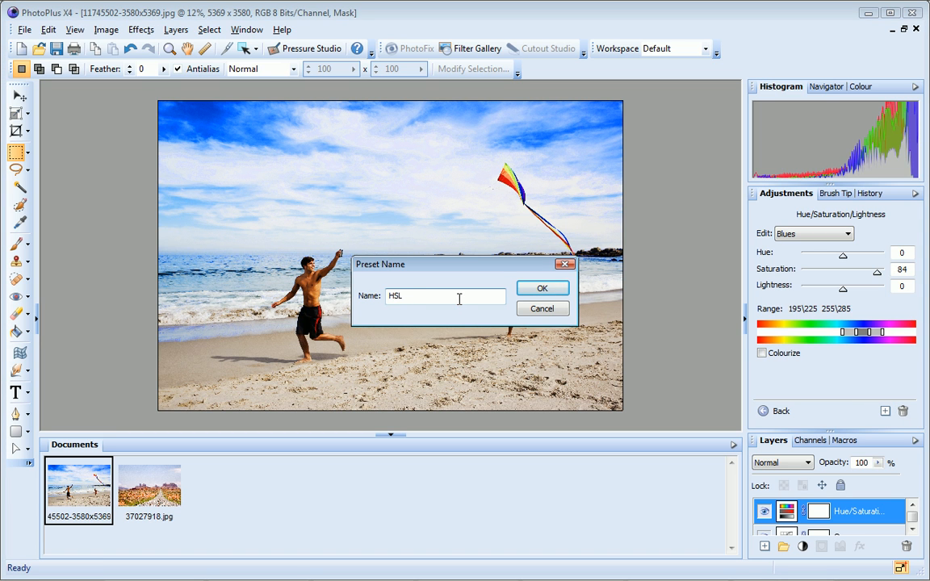
type("Saturate Blues")
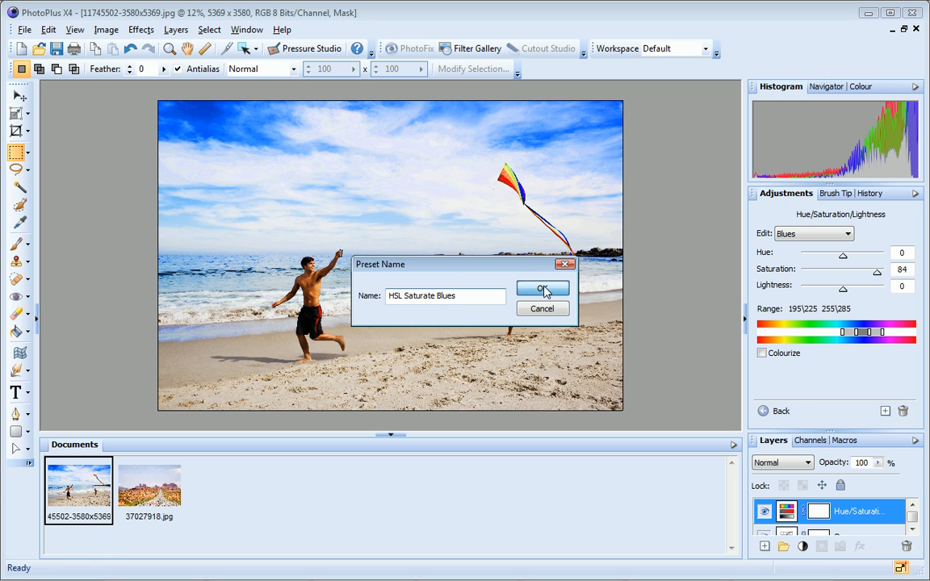
left_click(542, 290)
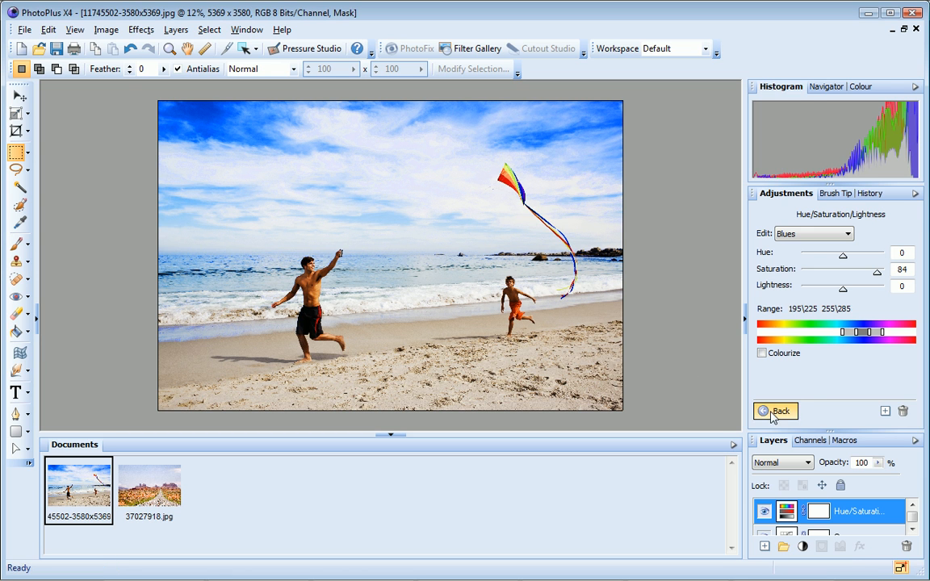
left_click(775, 412)
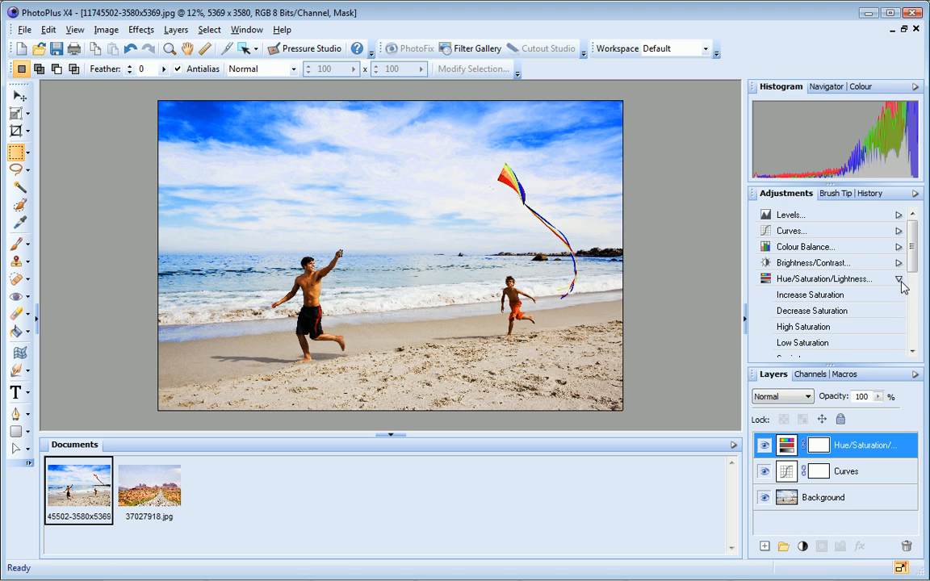
scroll("down", 3)
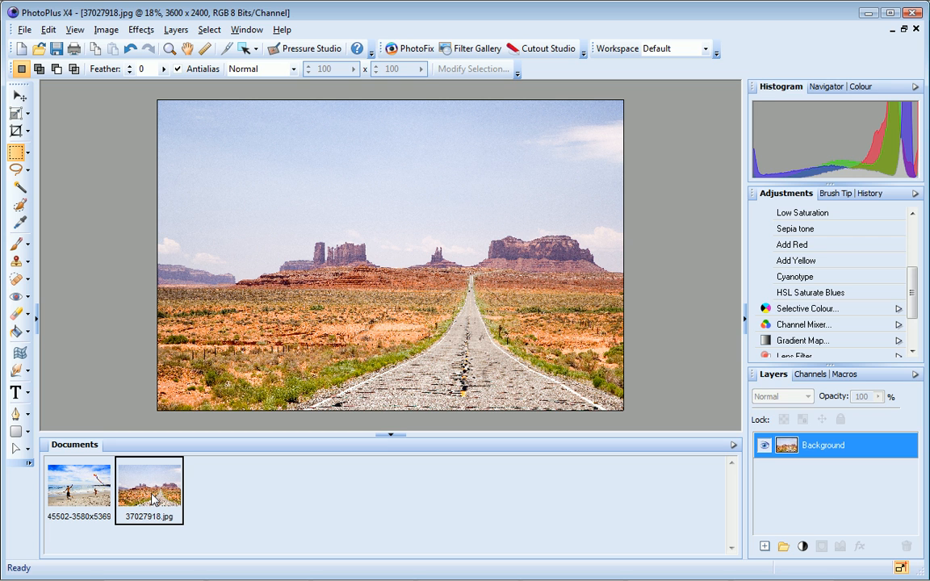
mouse_move(810, 300)
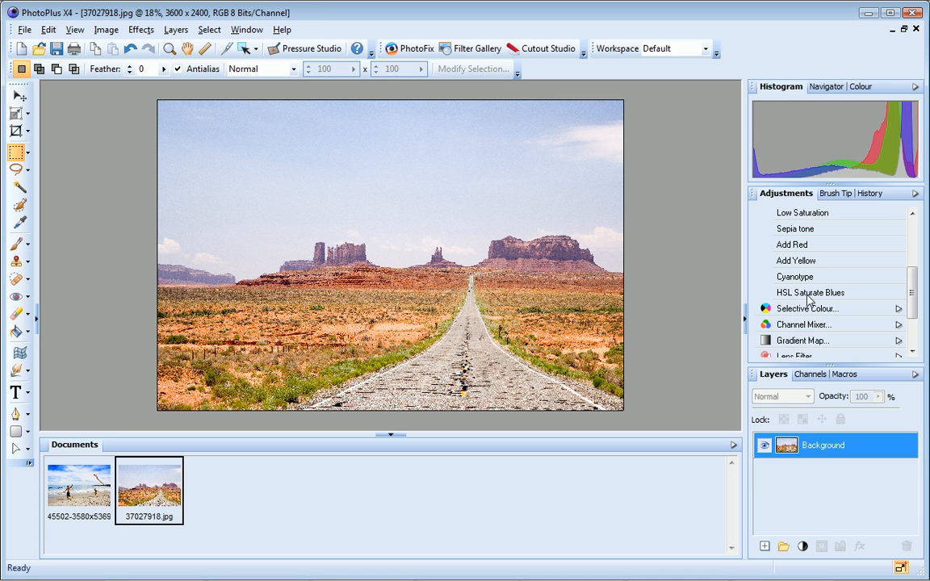